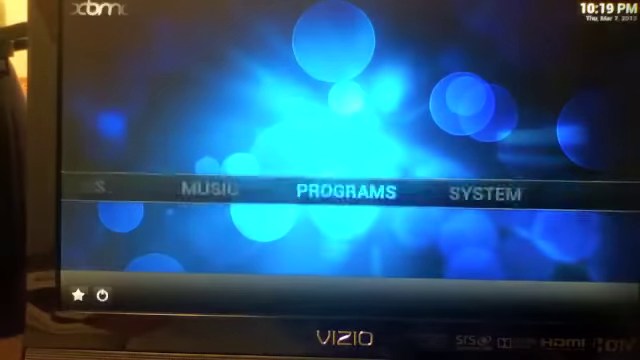
# Show the installed Android apps list under Programs, including 1Mobile Market and Dead Trigger.
pyautogui.hscroll(-3)
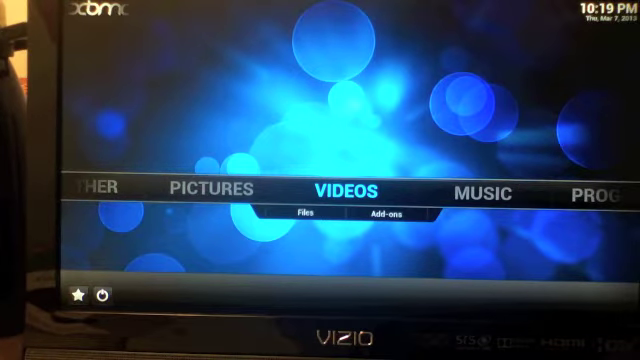
pyautogui.hscroll(3)
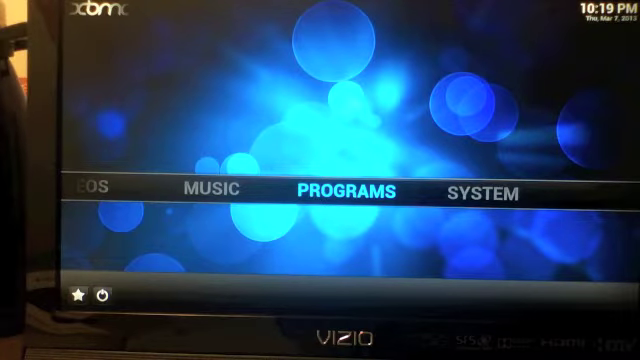
pyautogui.click(344, 192)
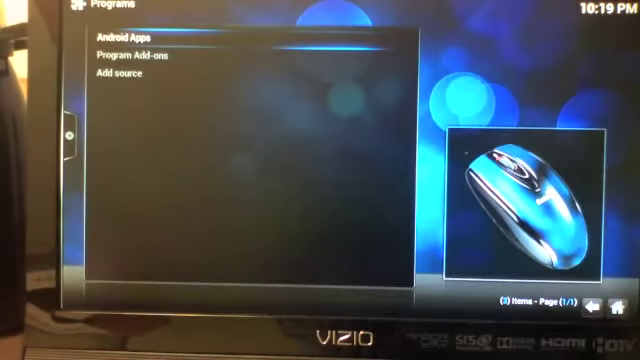
pyautogui.click(140, 38)
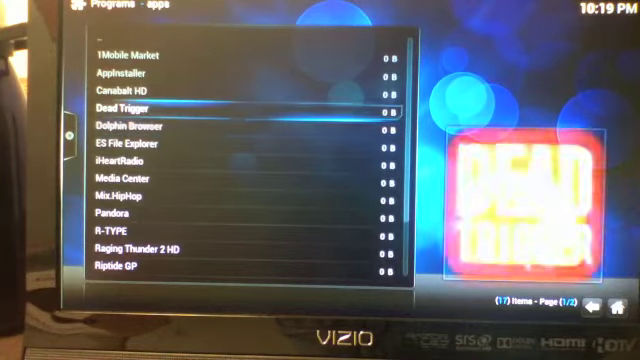
pyautogui.press('up')
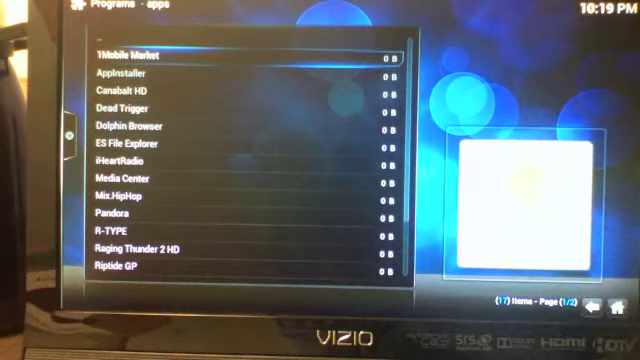